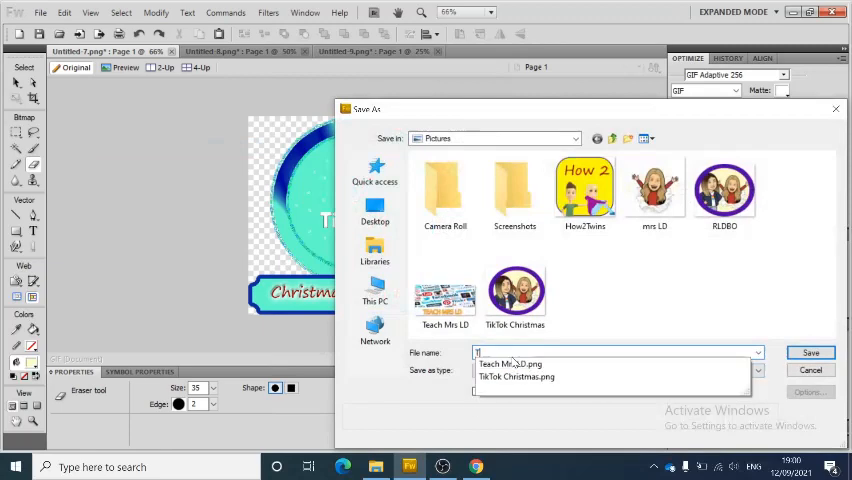
# - Name the file TikTok and save it as a PNG in the Pictures folder
pyautogui.write('Tik Tok')
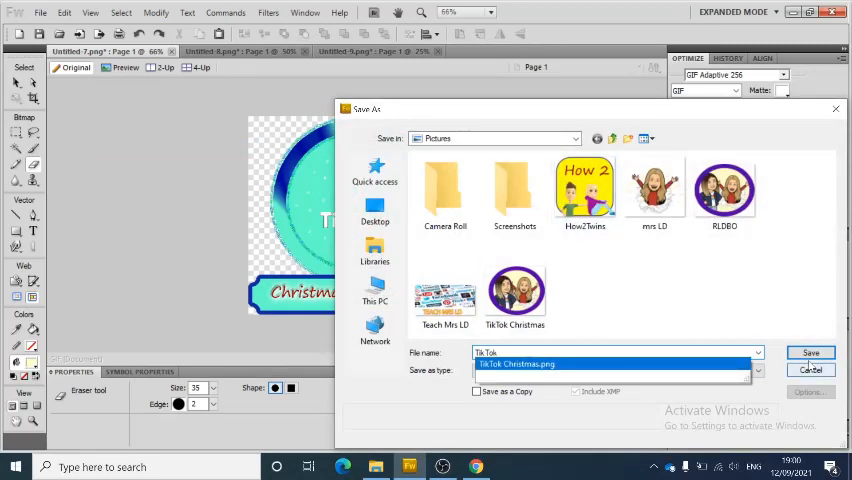
pyautogui.click(810, 352)
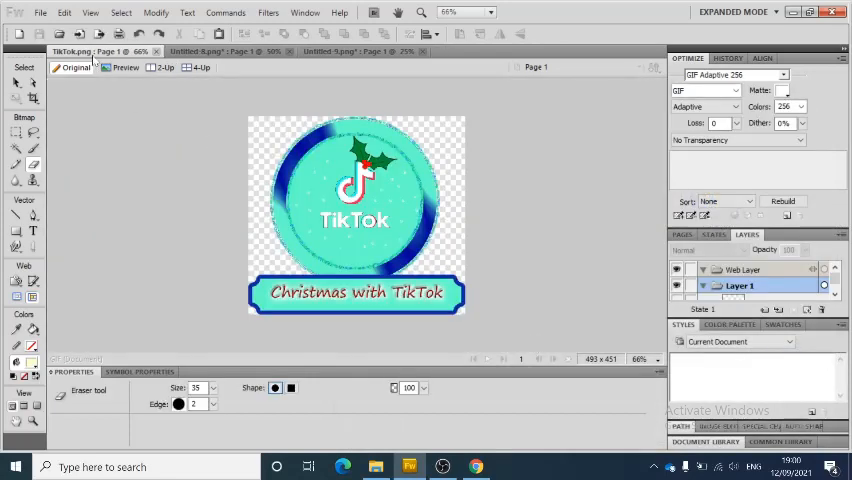
# - Save a second copy named TikTok via Save As, choosing JPEG as the format
pyautogui.click(40, 12)
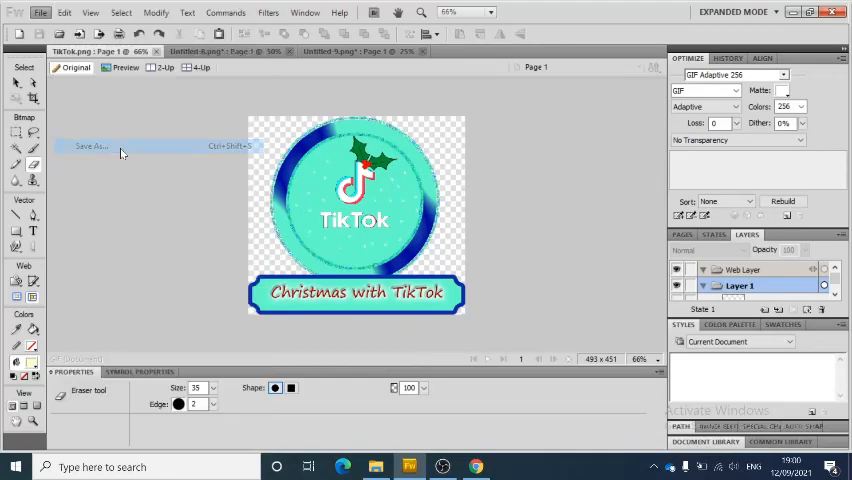
pyautogui.click(92, 146)
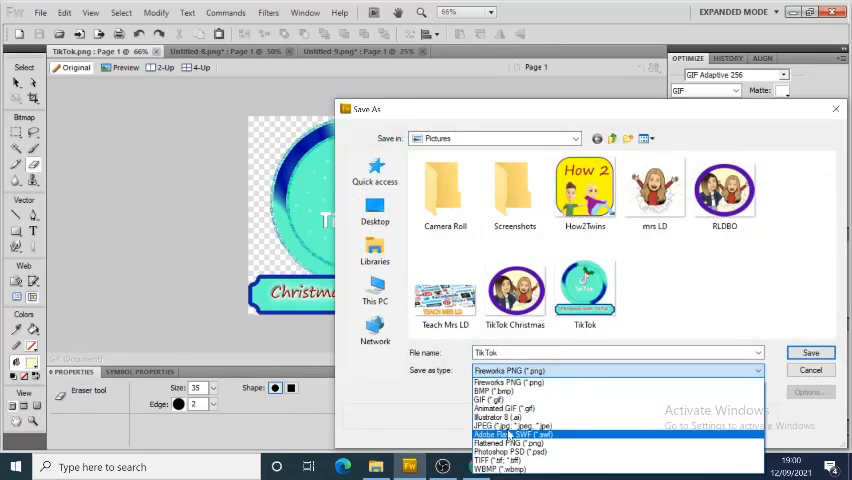
pyautogui.click(512, 424)
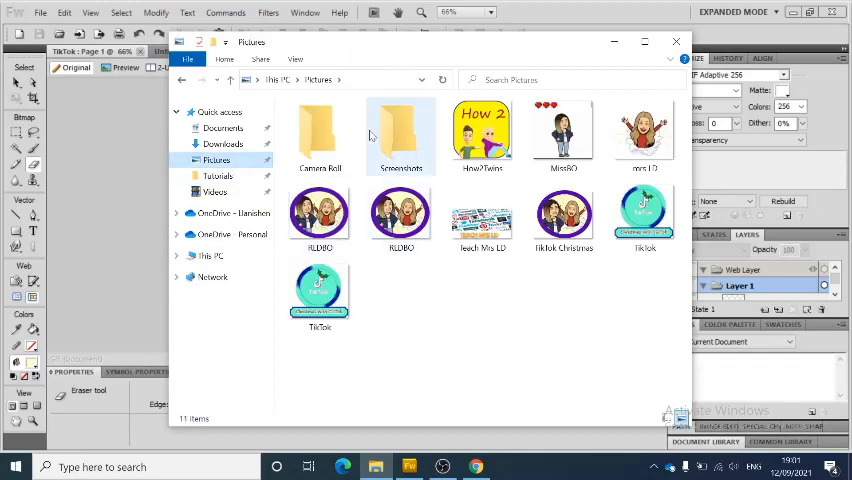
# - Switch Pictures to Details layout and select the TikTok PNG to compare sizes
pyautogui.click(296, 60)
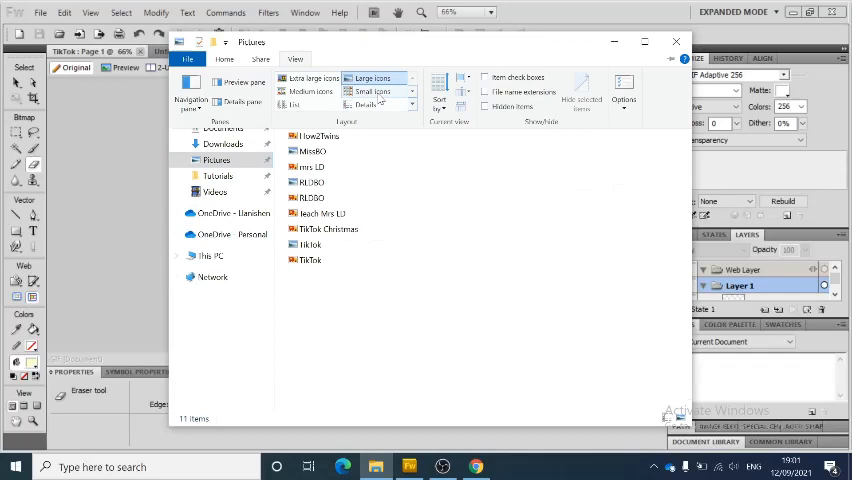
pyautogui.click(364, 104)
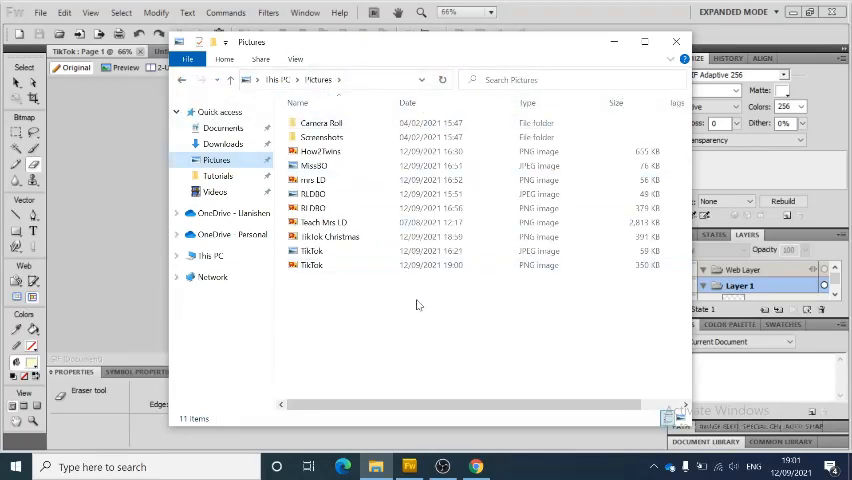
pyautogui.moveTo(558, 280)
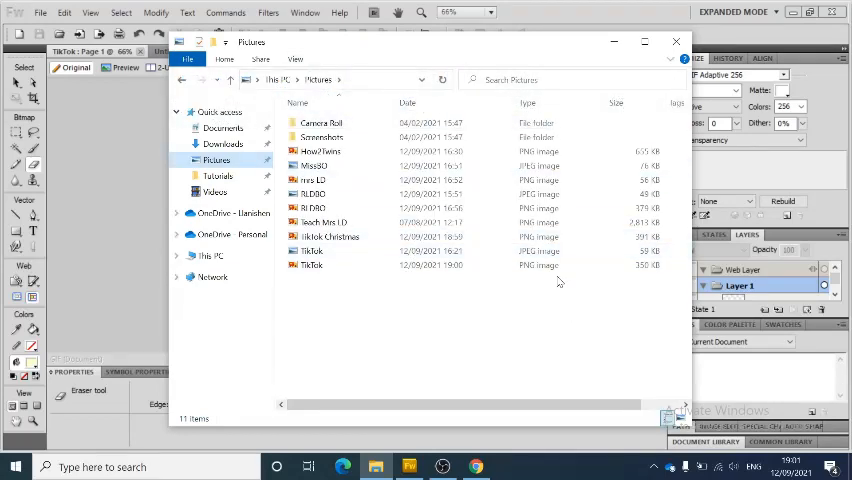
pyautogui.click(312, 264)
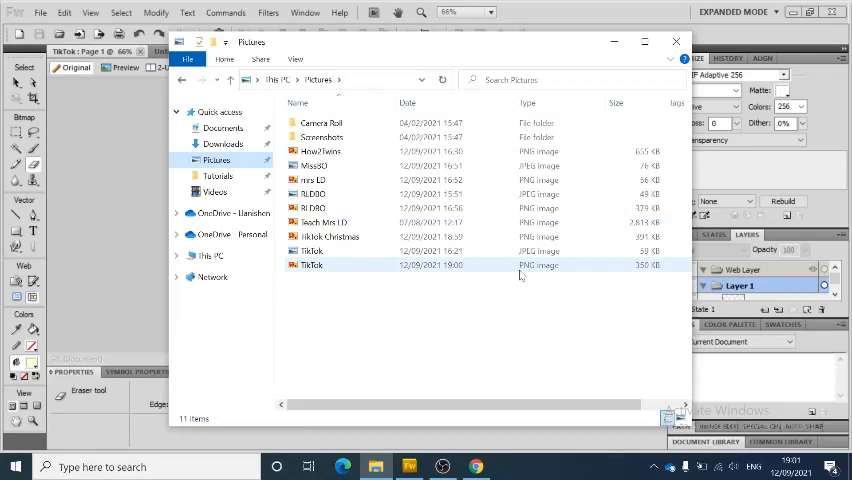
pyautogui.click(312, 252)
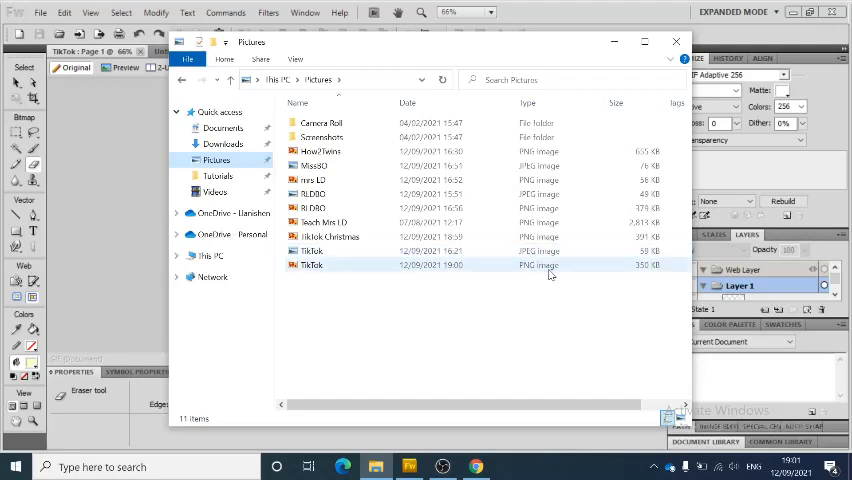
pyautogui.moveTo(656, 272)
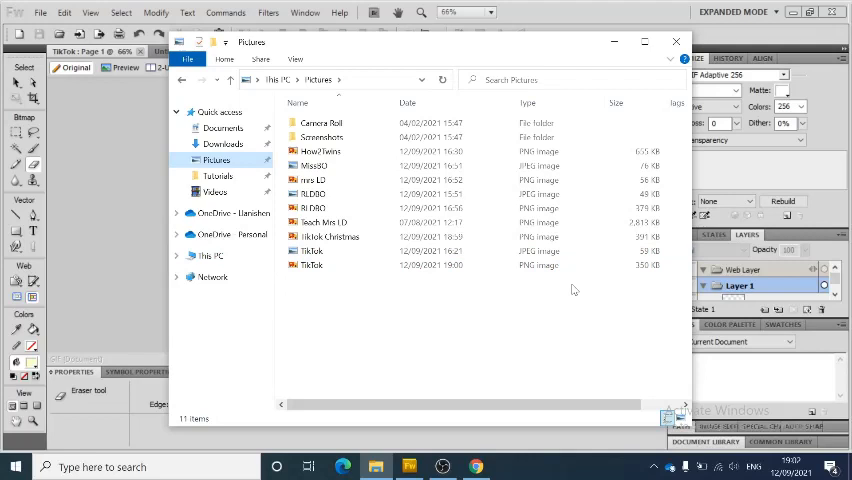
pyautogui.moveTo(624, 280)
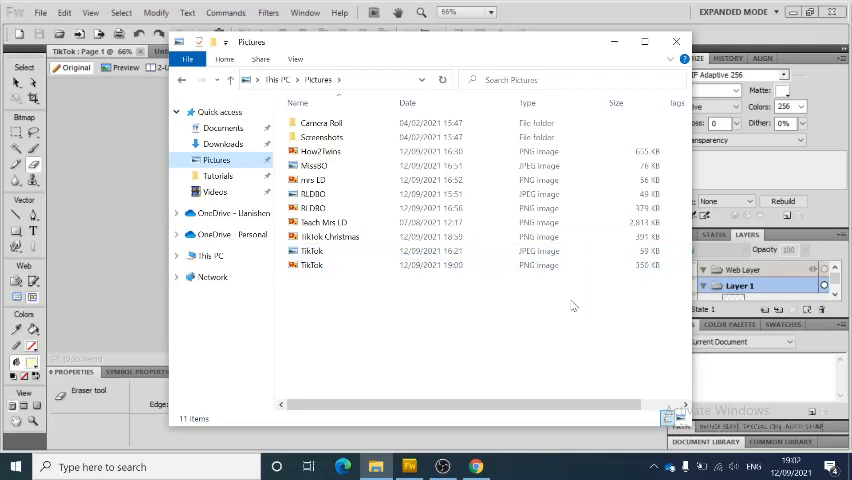
pyautogui.moveTo(564, 324)
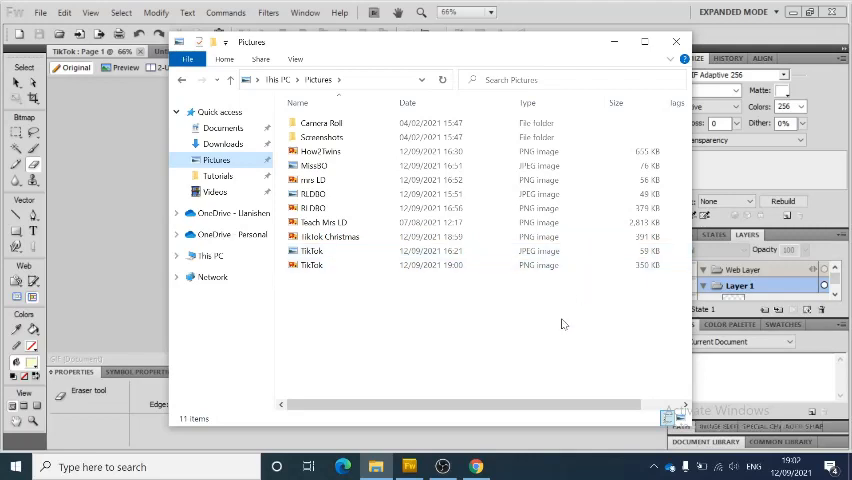